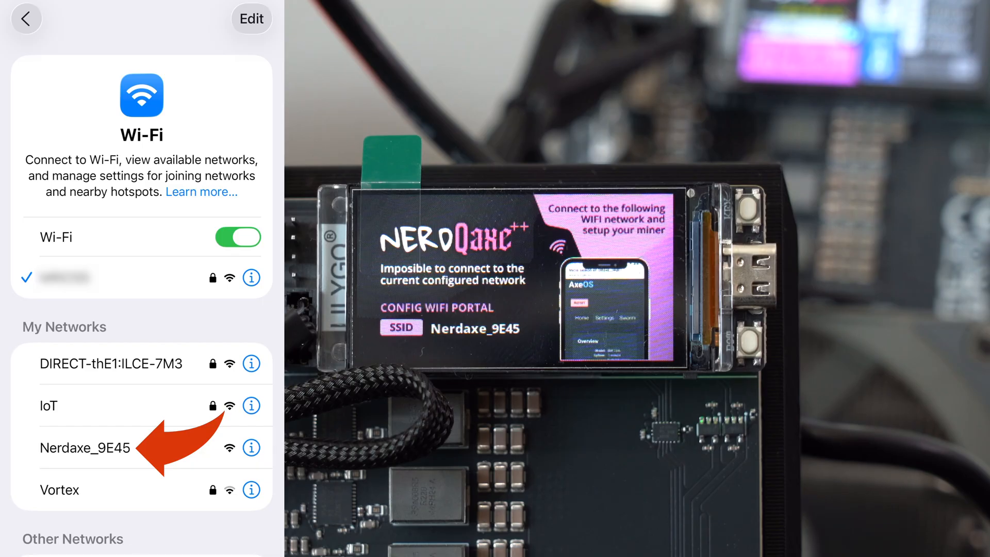
# Join the Nerdaxe_9E45 Wi-Fi network to reach the miner's captive portal
pyautogui.click(86, 447)
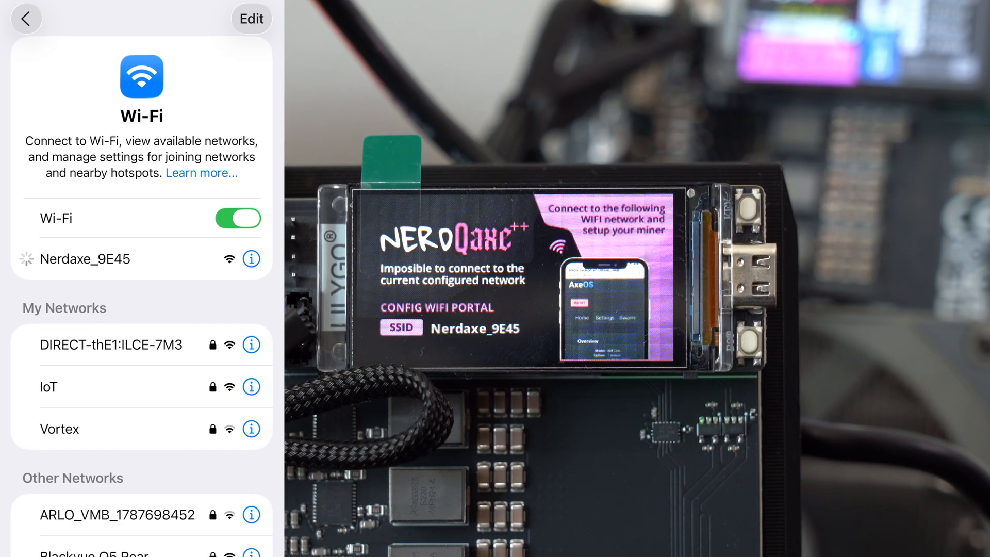
pyautogui.click(85, 258)
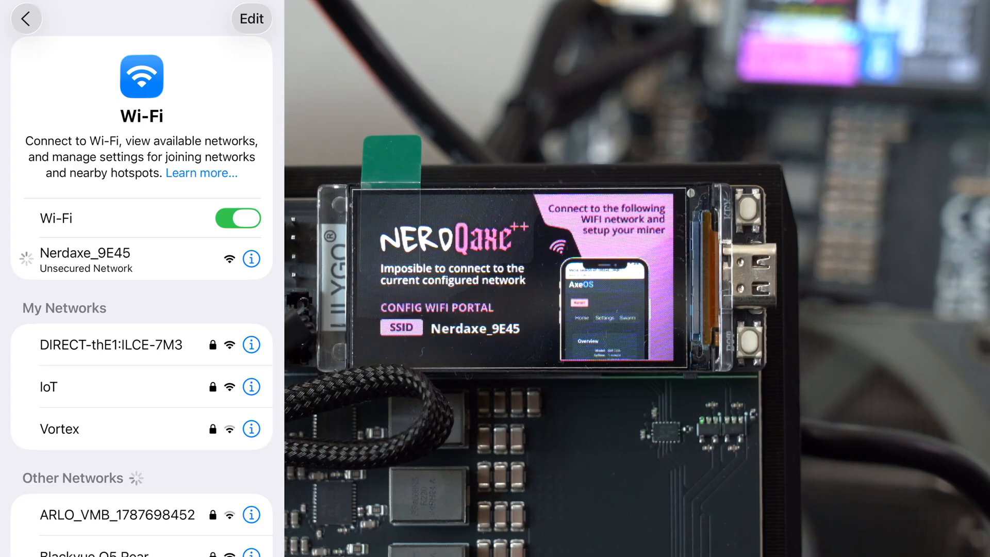
pyautogui.click(85, 253)
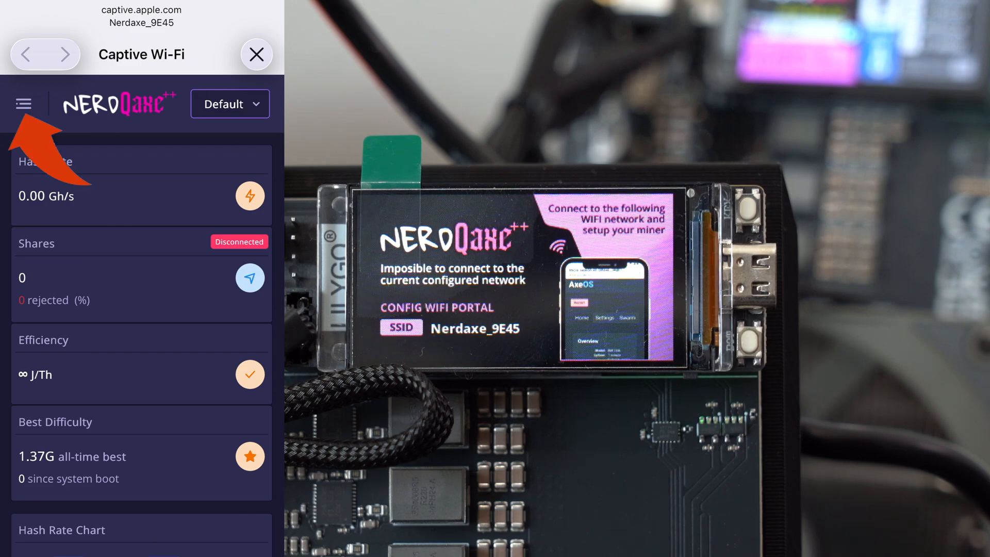
# Open the AxeOS menu and choose the Settings page
pyautogui.click(23, 103)
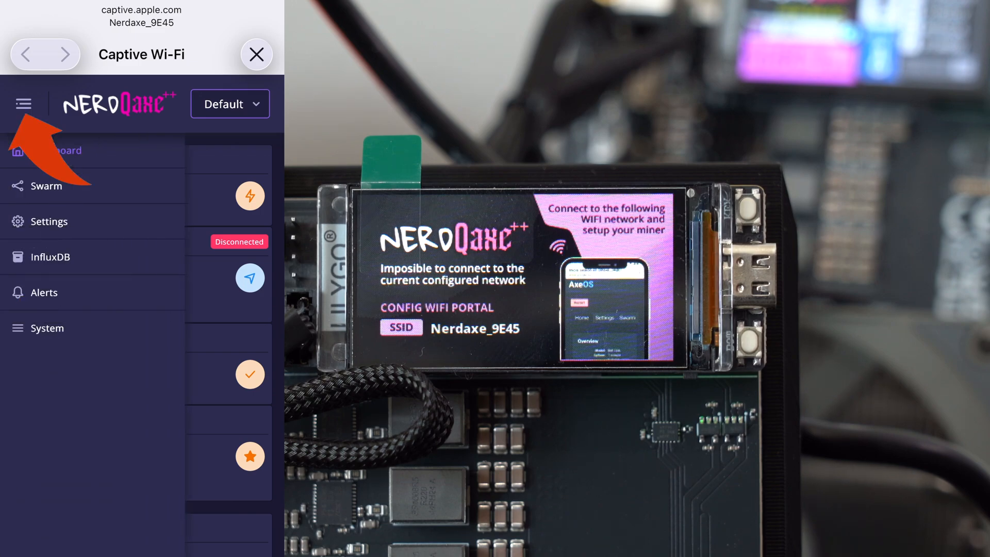
pyautogui.click(23, 104)
pyautogui.write('NerdQAxe++Black')
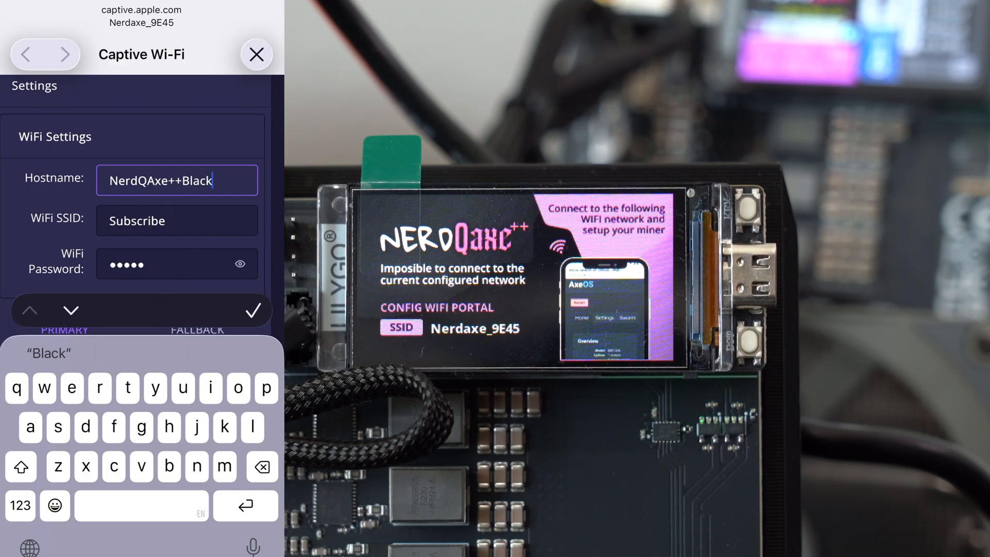
# Set hostname NerdQAxe++Black and WiFi SSID IoT with its password
pyautogui.click(177, 180)
pyautogui.write('IoT')
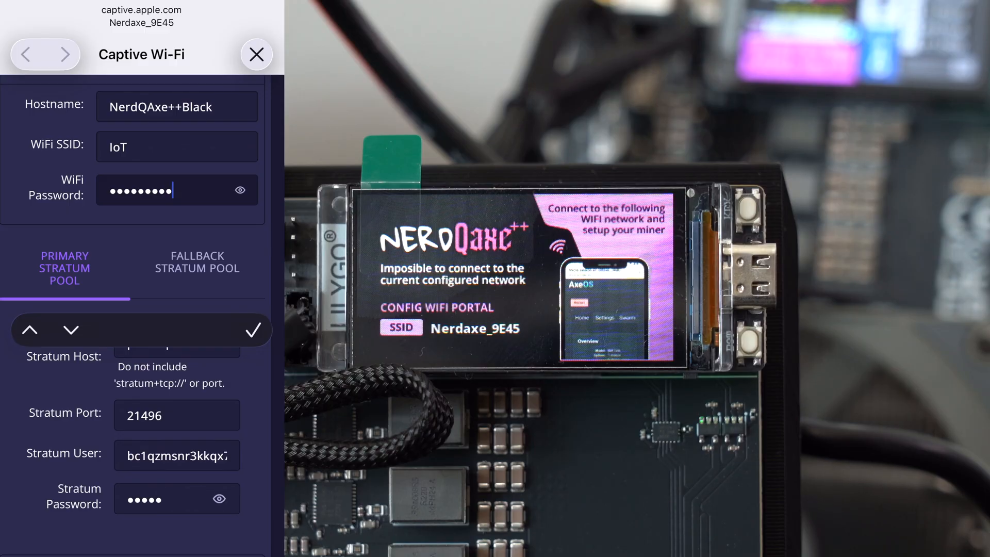
# Scroll down to Misc Settings and save, getting the Saved. Success! banner
pyautogui.scroll(-3)
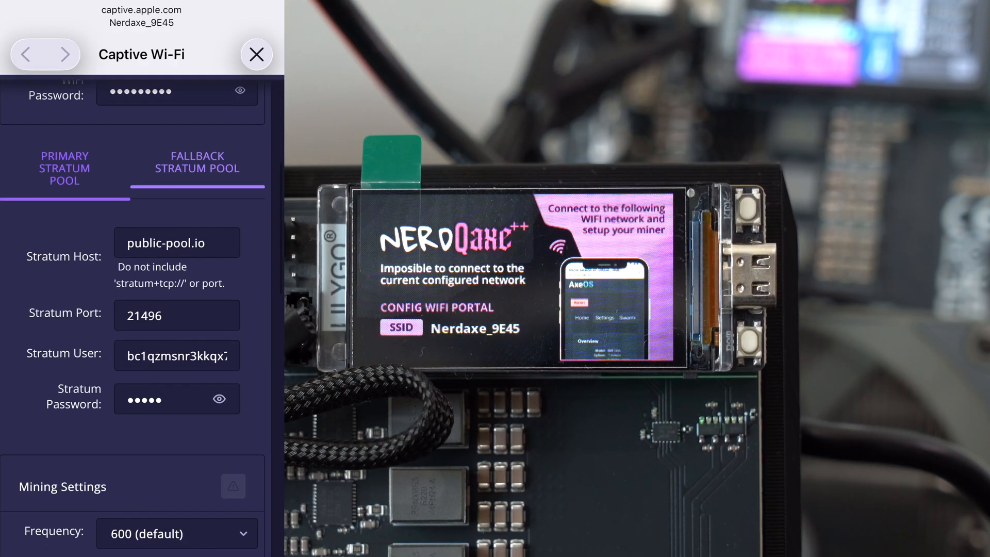
pyautogui.scroll(-3)
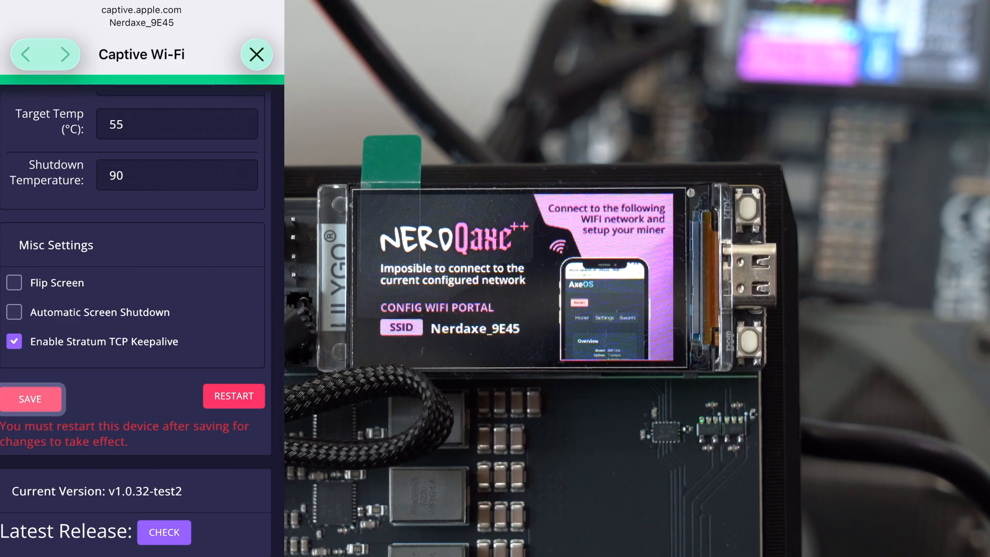
pyautogui.click(30, 399)
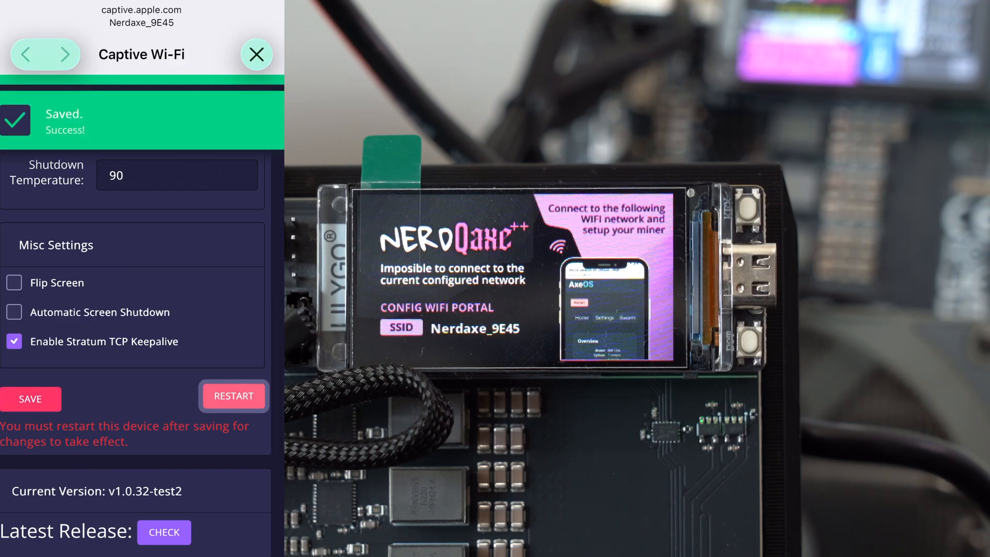